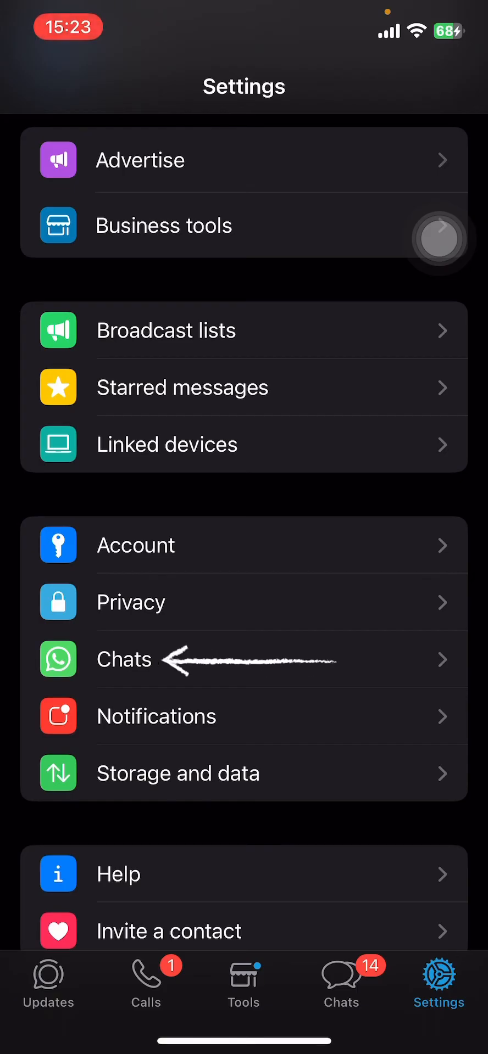
# Export the Instagram chat from WhatsApp's chat settings as a ZIP archive
pyautogui.click(123, 659)
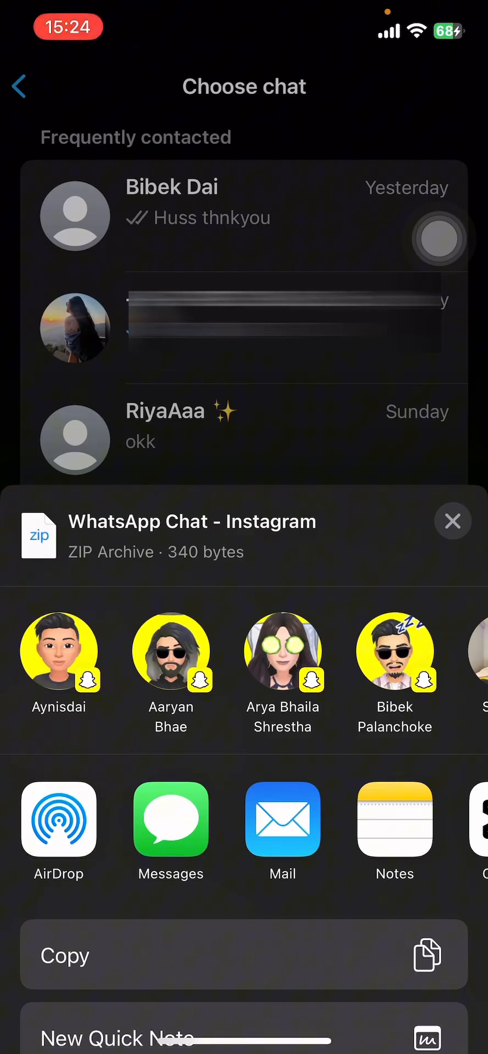
# Share the Instagram chat ZIP to Google Drive and upload it to My Drive
pyautogui.hscroll(-3)
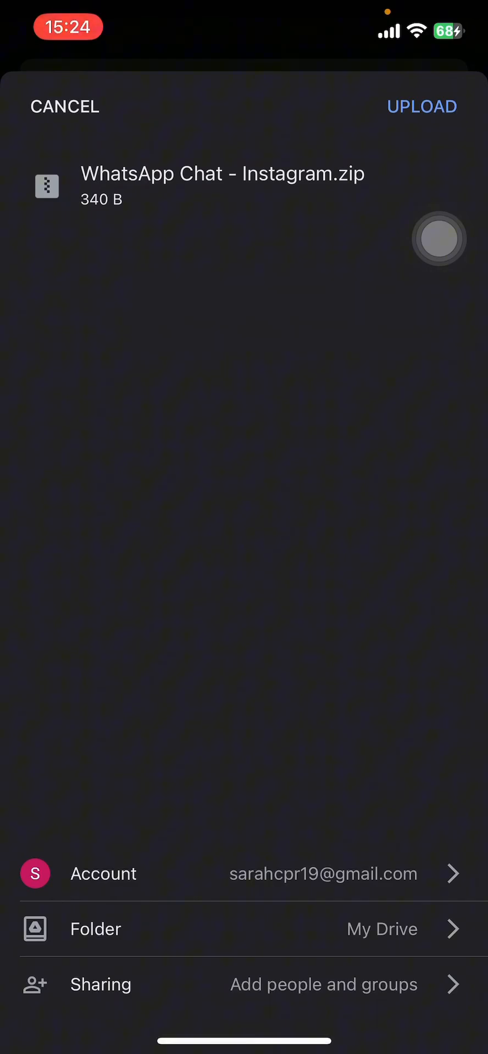
pyautogui.click(421, 106)
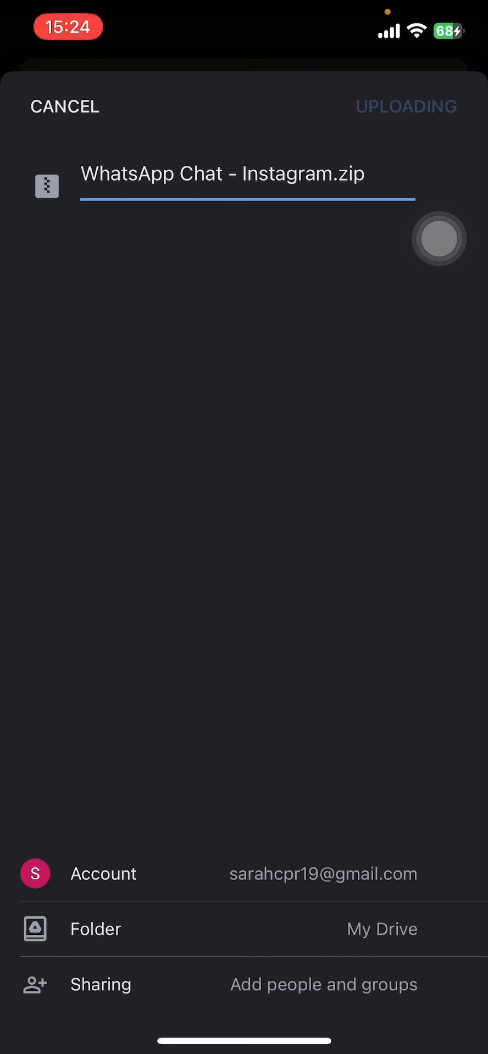